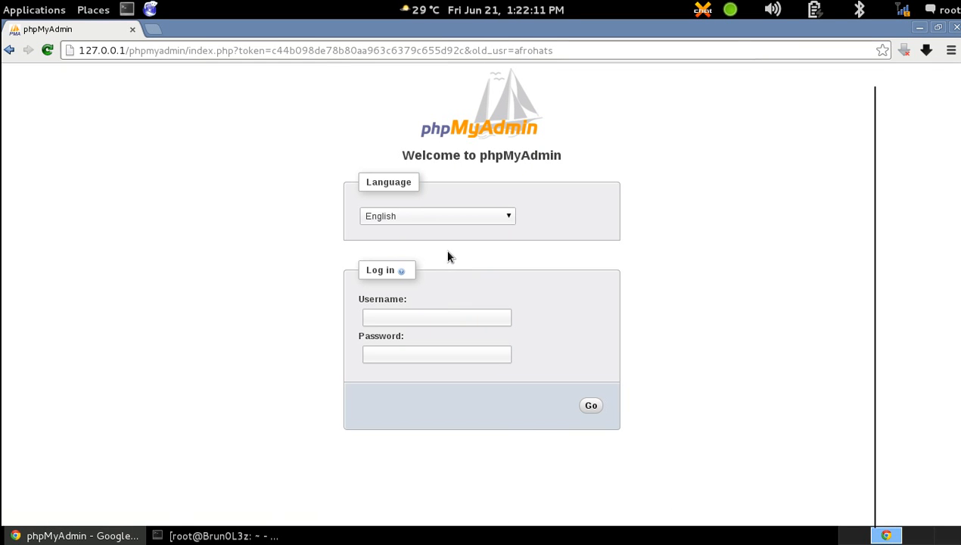
mouse_move(434, 403)
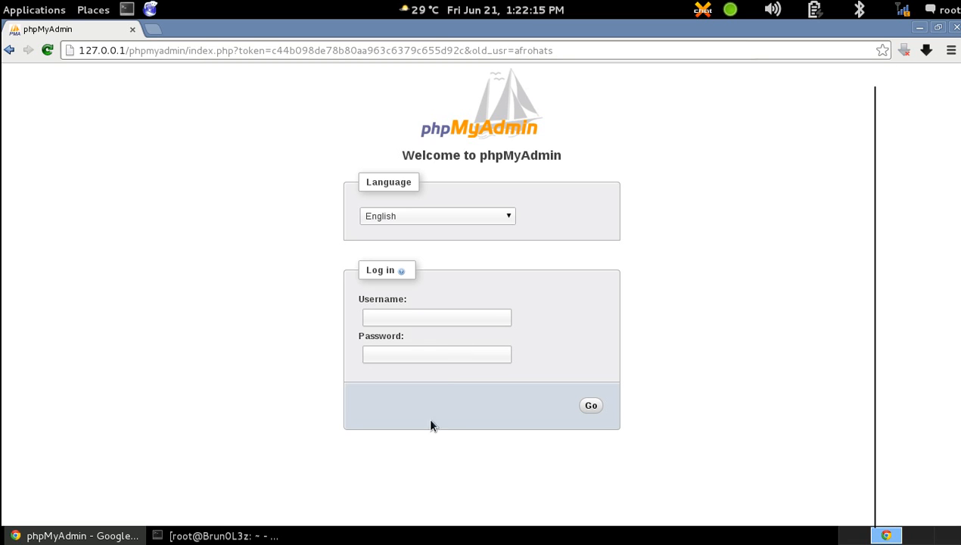
Step: Switch from the phpMyAdmin login page to the root terminal window via the taskbar
click(219, 535)
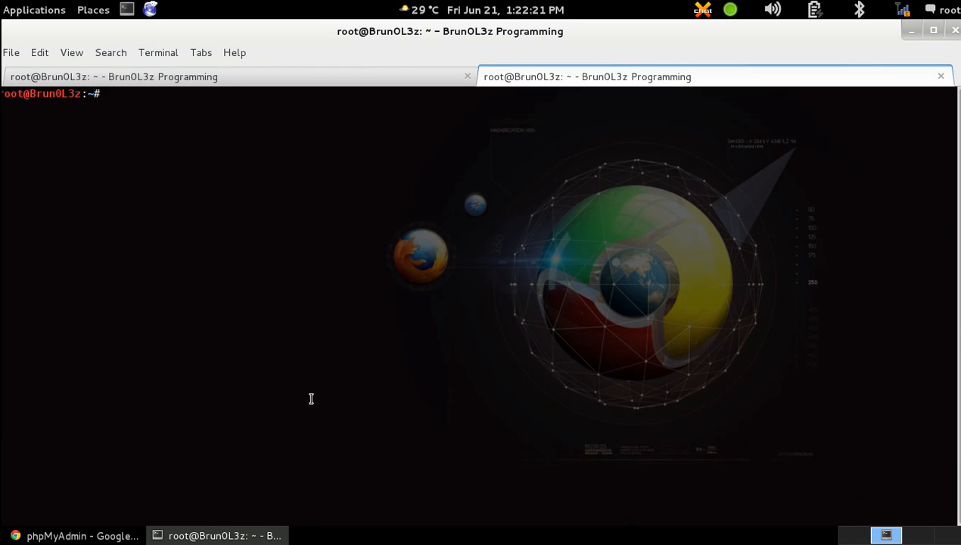
Step: Change into the Hacking/Scripts/python folder with cd
text(cd)
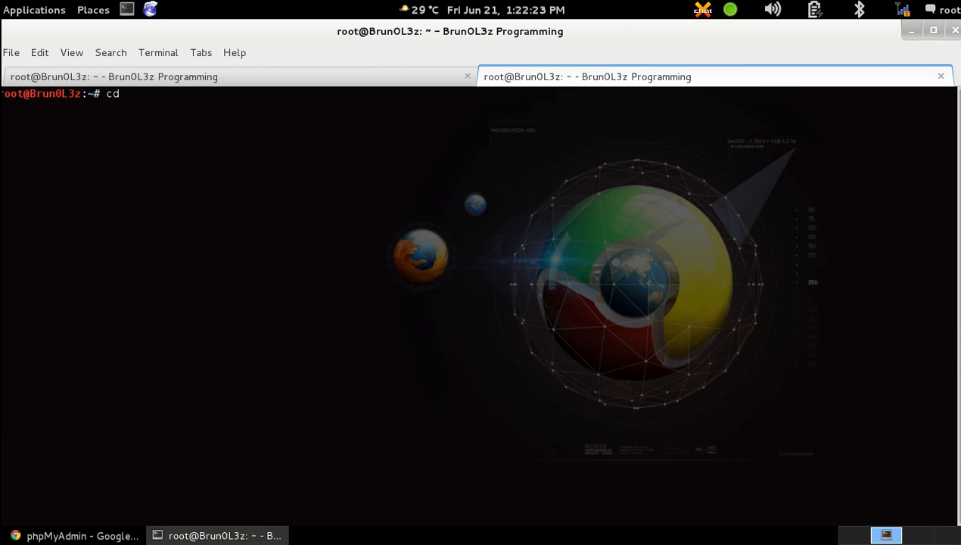
text(Brun)
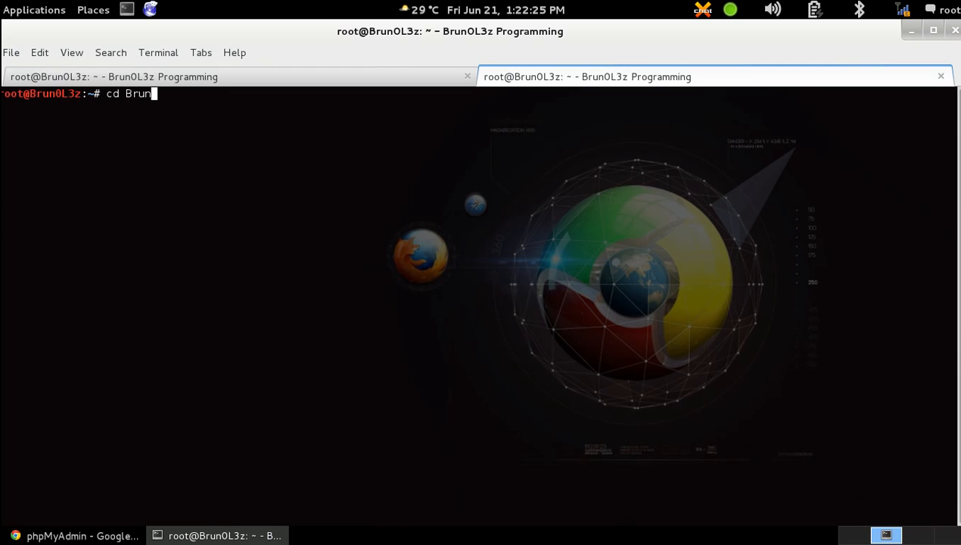
text(OL3z)
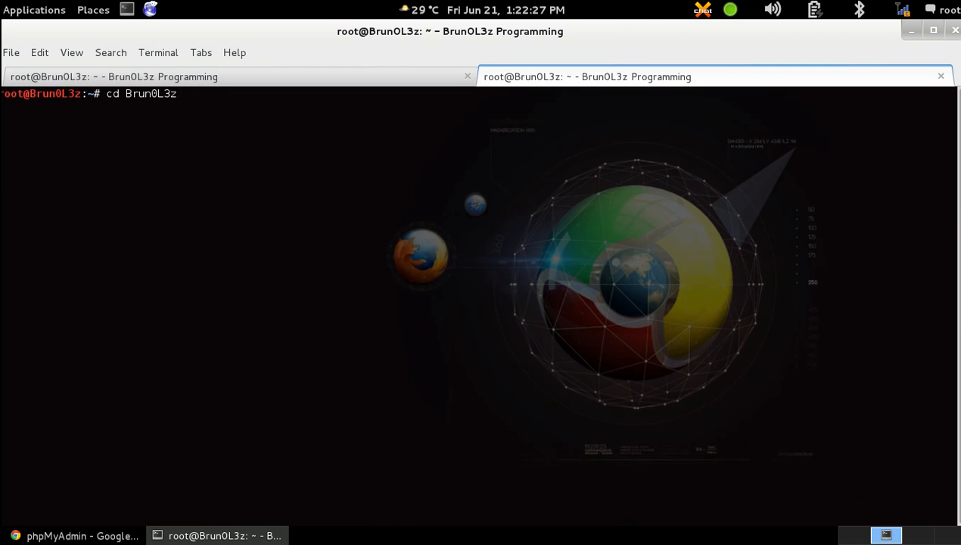
text(/Hacking)
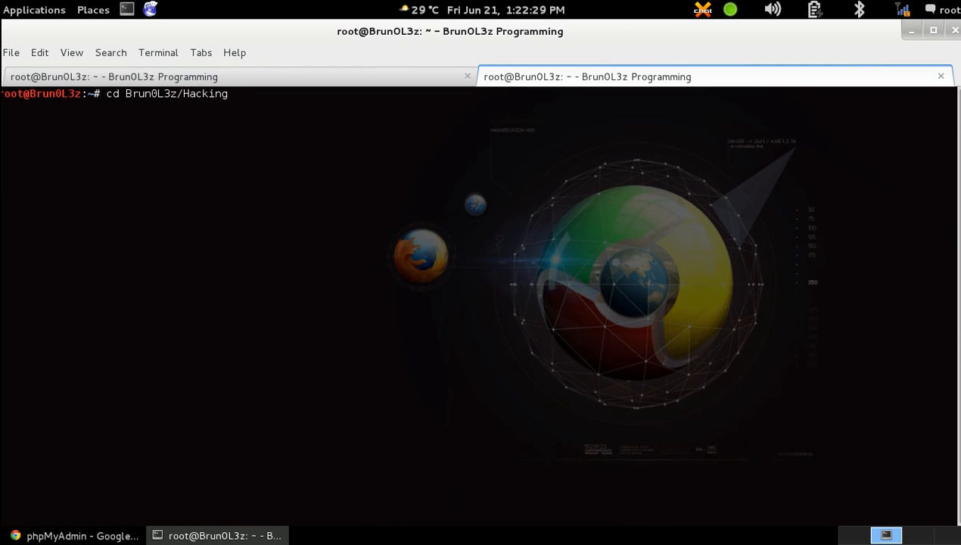
text(/Scripts/p)
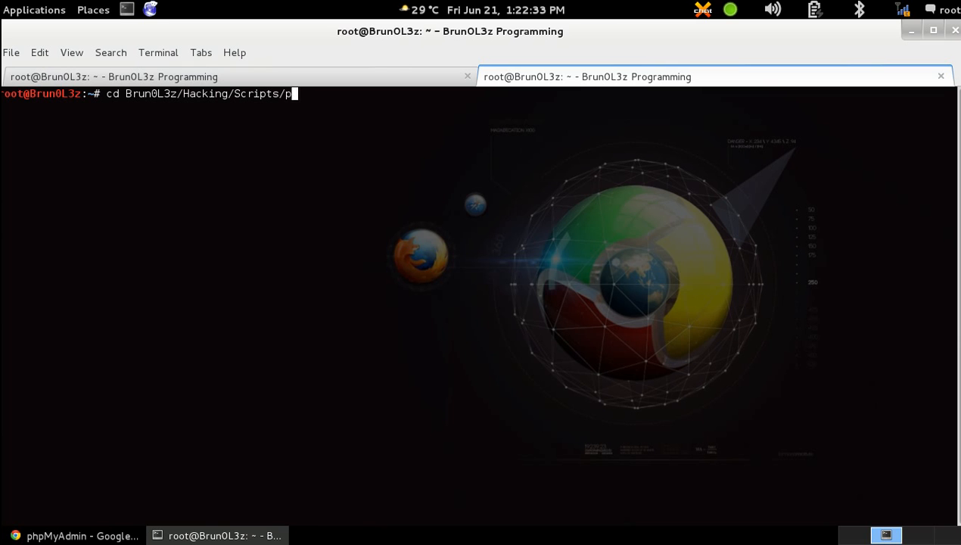
key(Return)
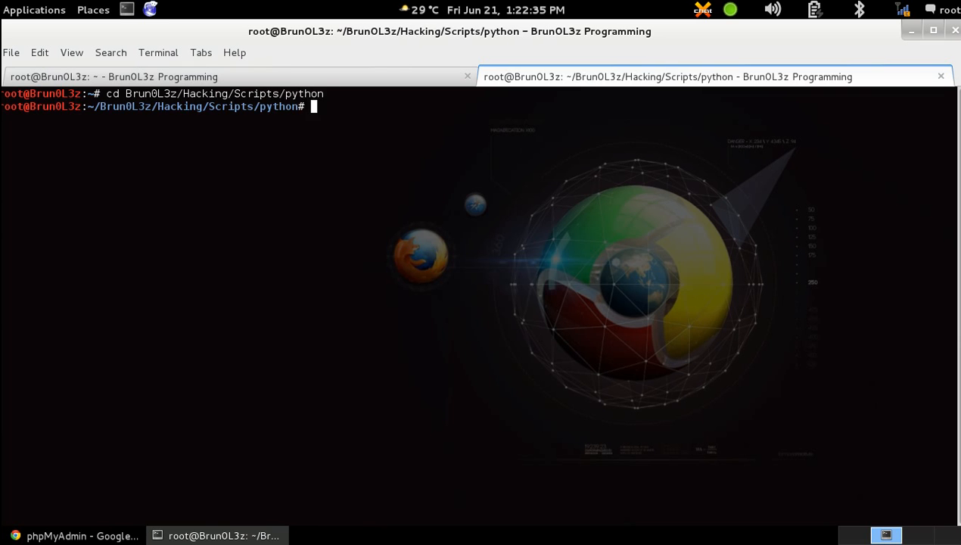
Step: Open admin_ftp.py in nano
text(nano ./)
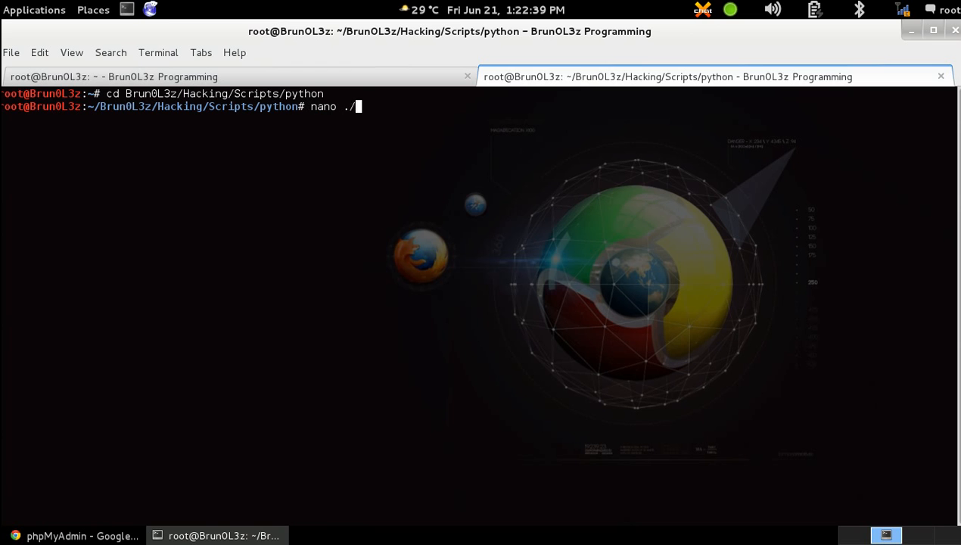
text(admin_)
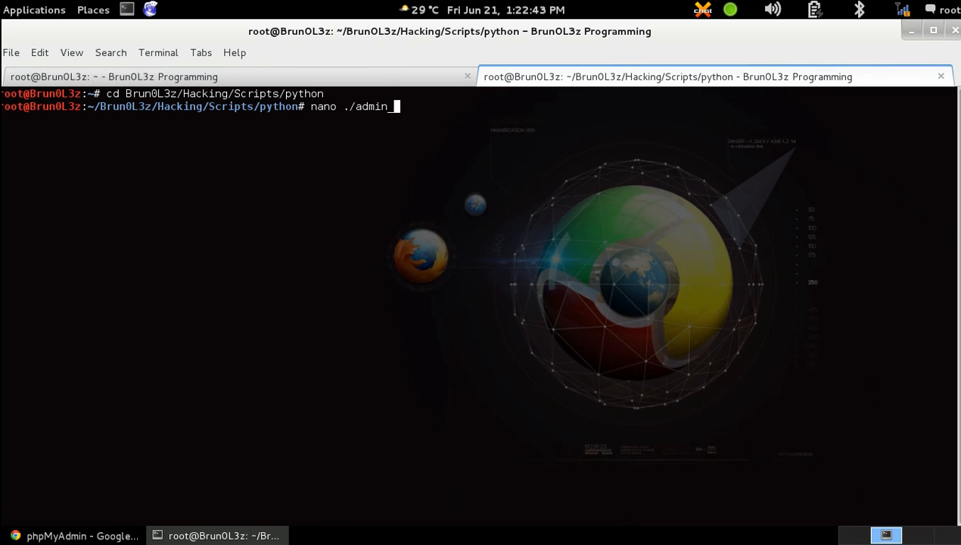
text(ftp.py)
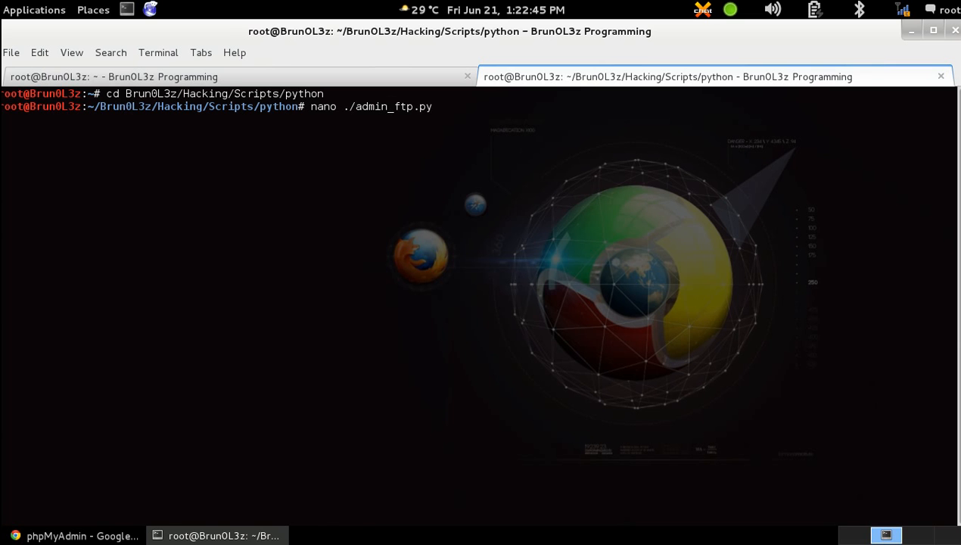
key(Return)
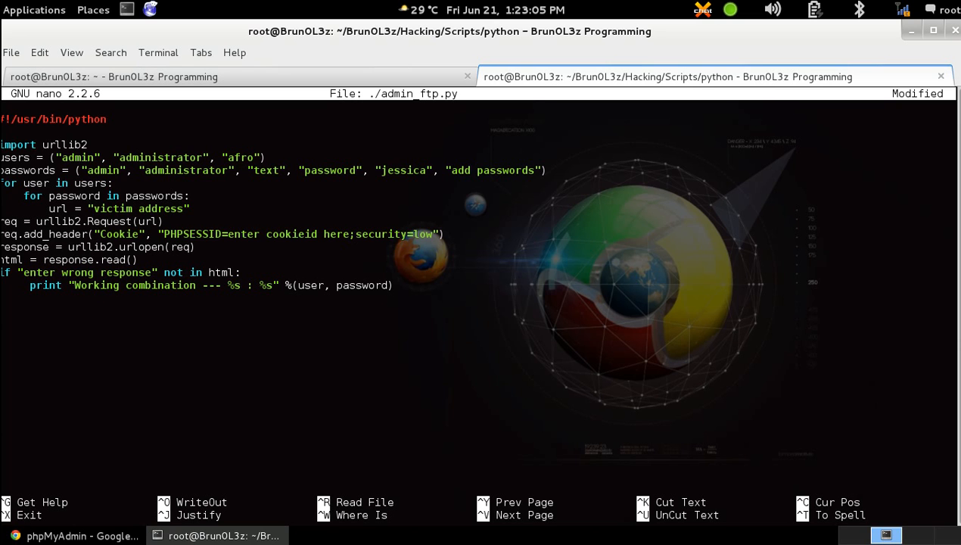
text(hats)
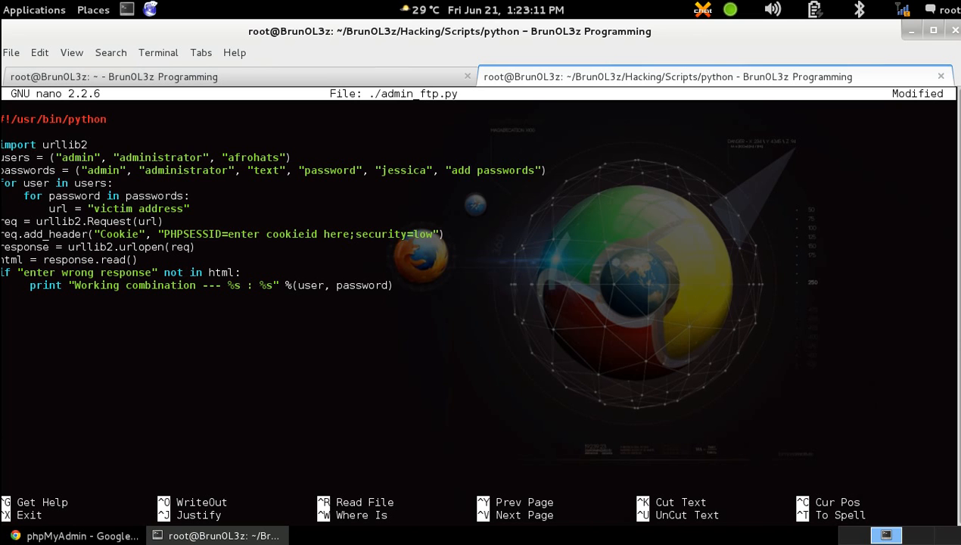
click(477, 170)
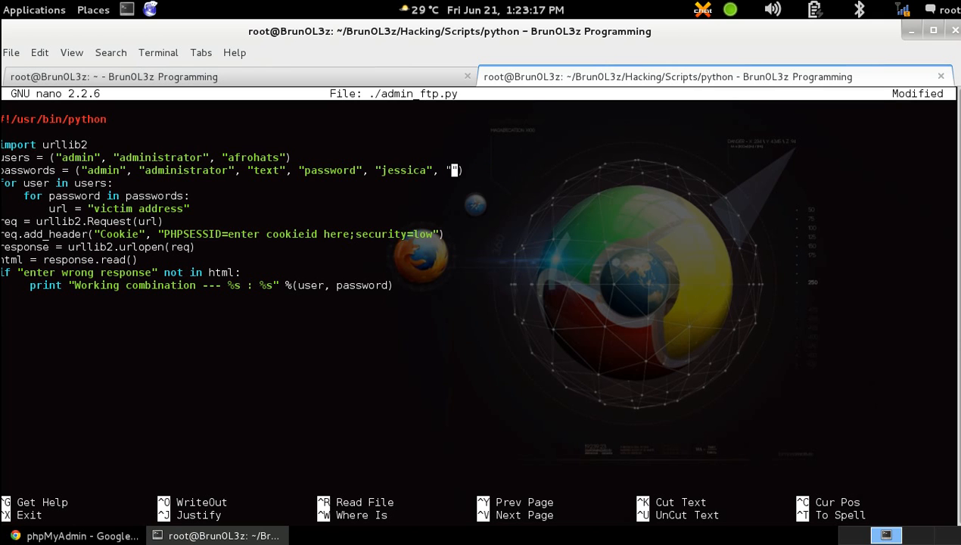
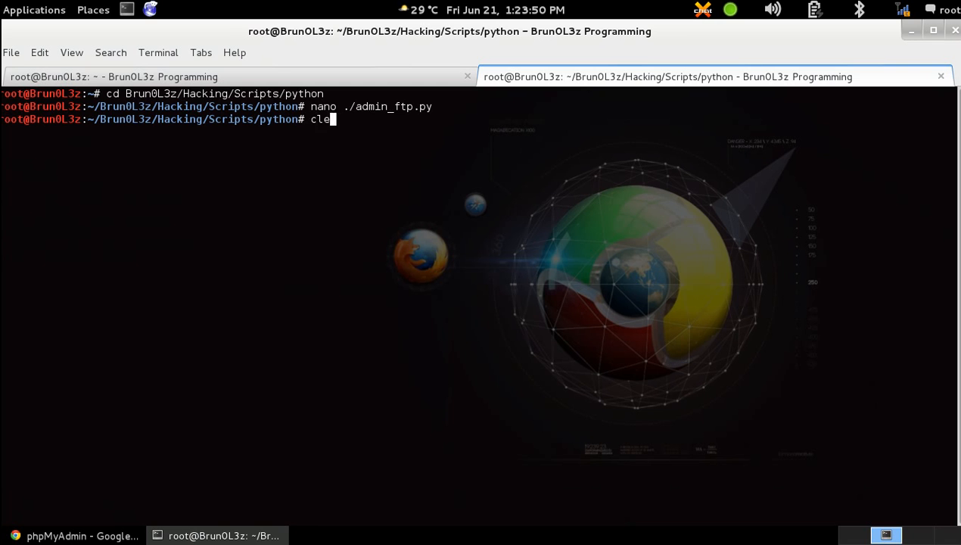
key(Return)
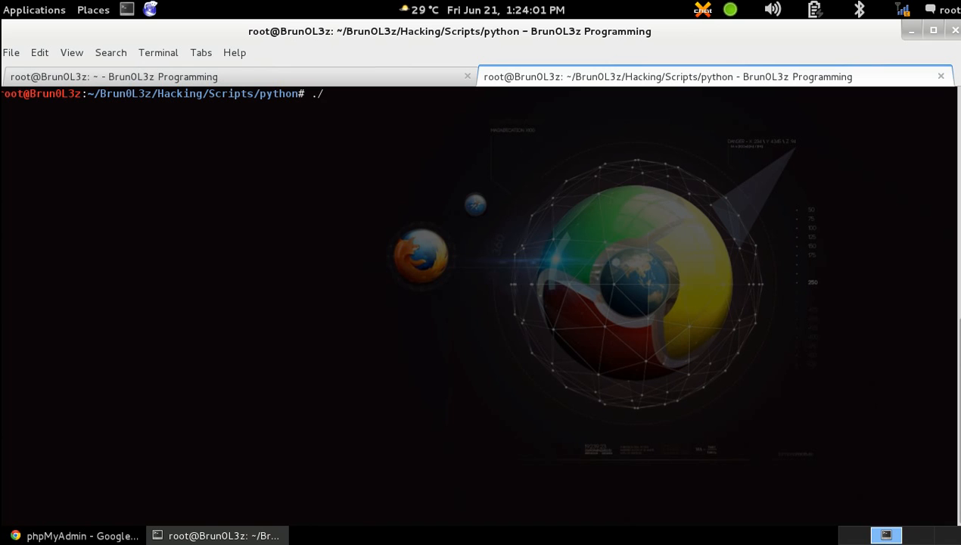
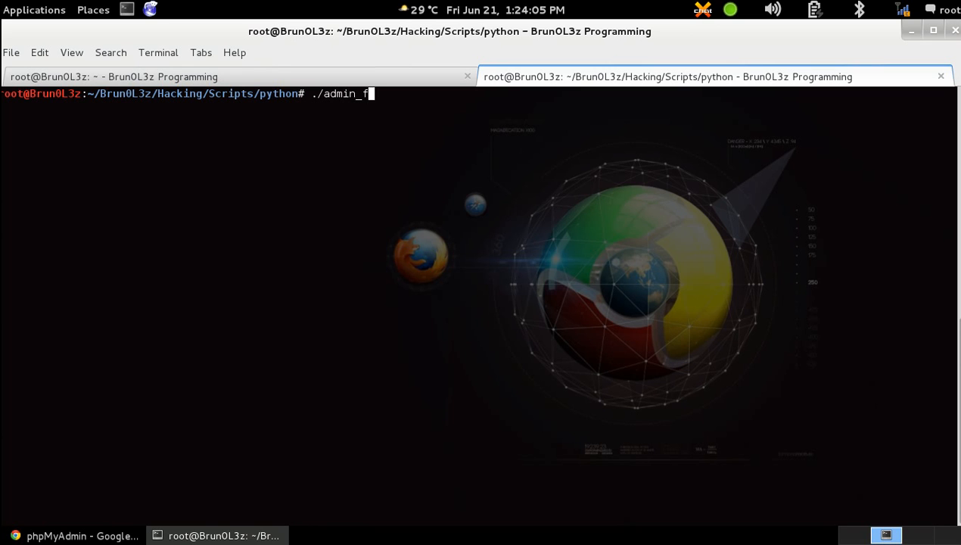
key(Return)
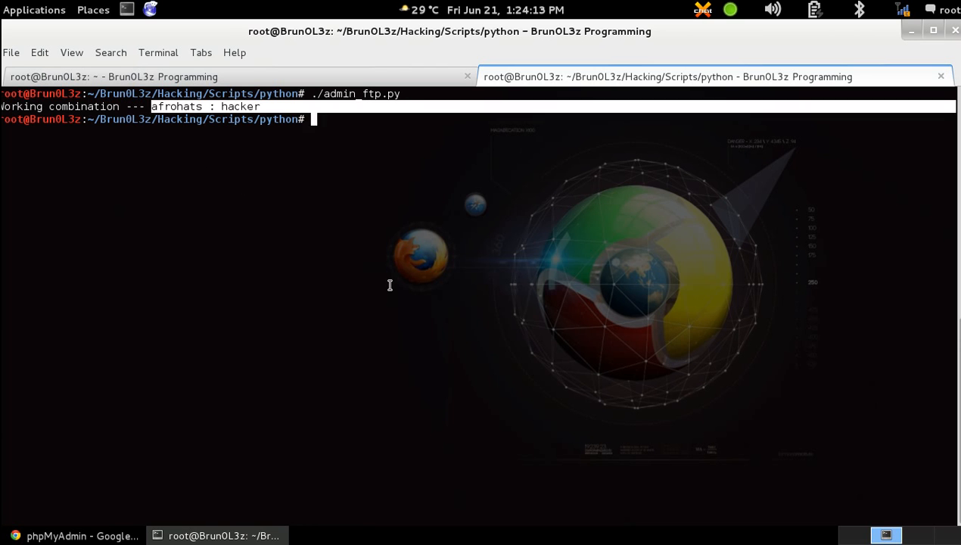
click(72, 535)
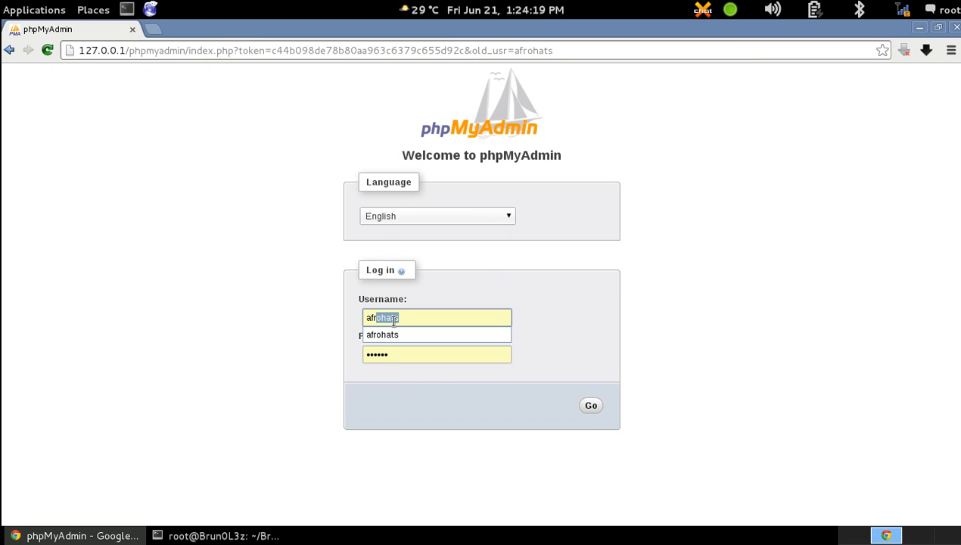
Step: Log in to phpMyAdmin as afrohats and open the empty afrohats database
click(437, 354)
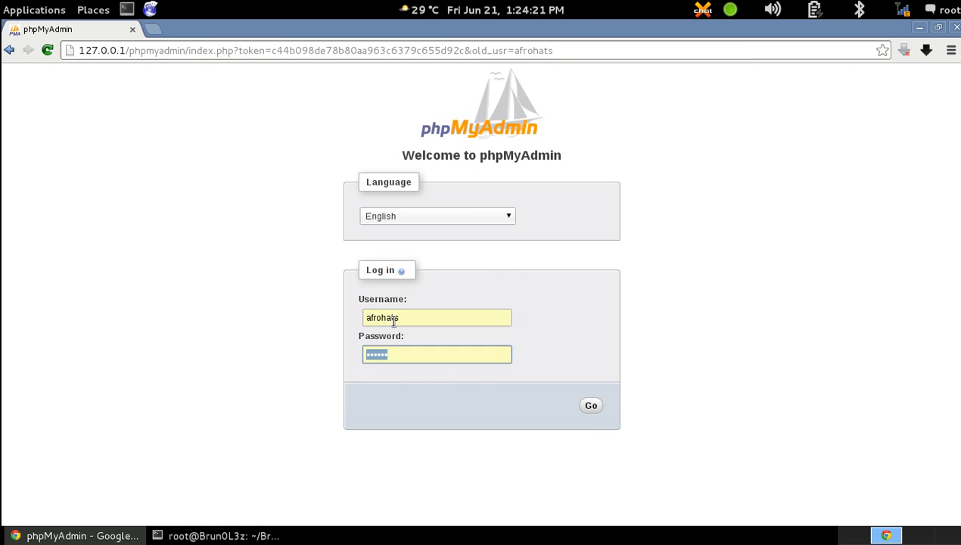
click(591, 405)
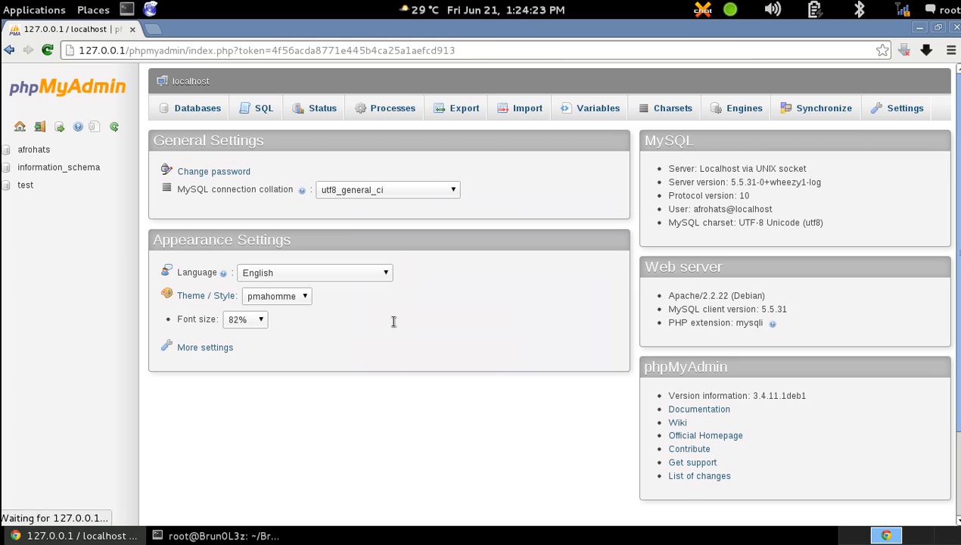
mouse_move(367, 295)
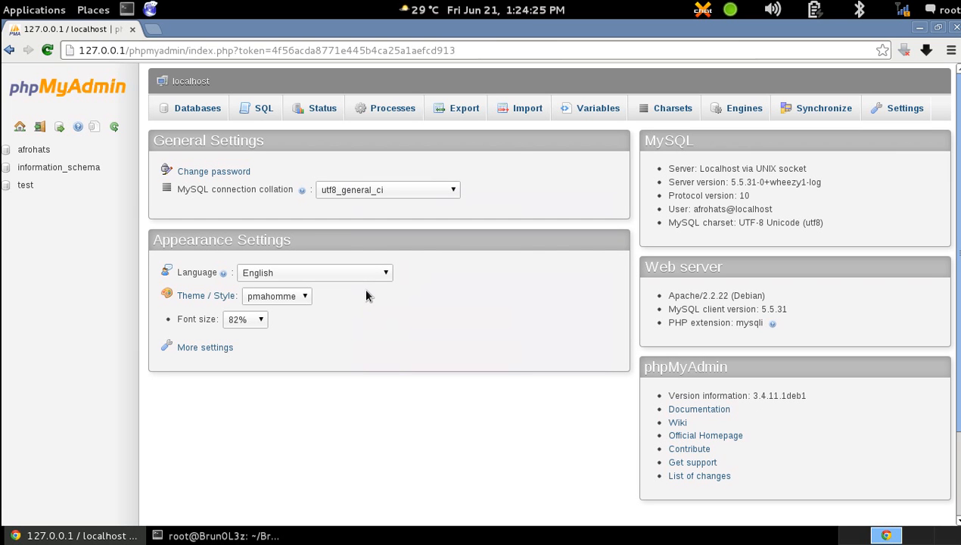
mouse_move(58, 167)
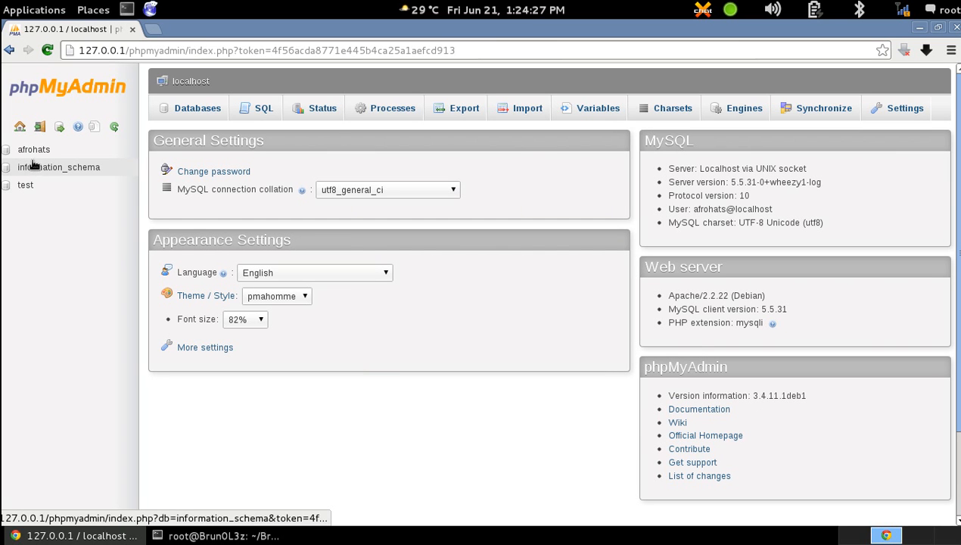
click(33, 149)
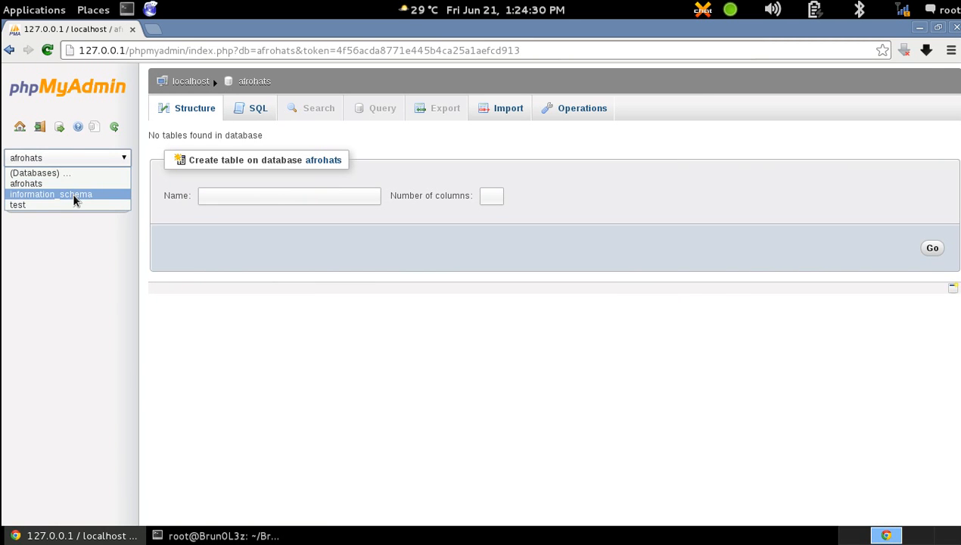
Step: Open the information_schema database's table list, then switch back to the root terminal
click(51, 194)
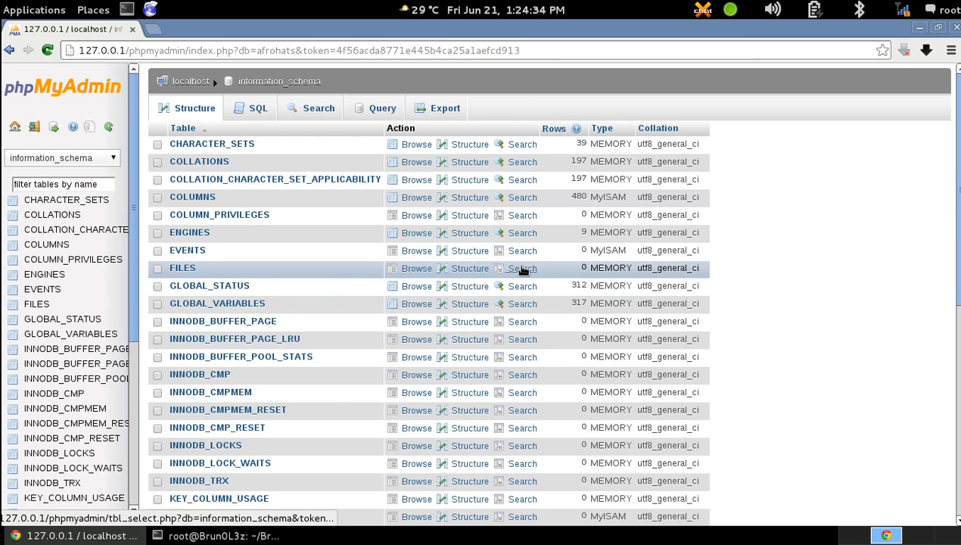
mouse_move(522, 268)
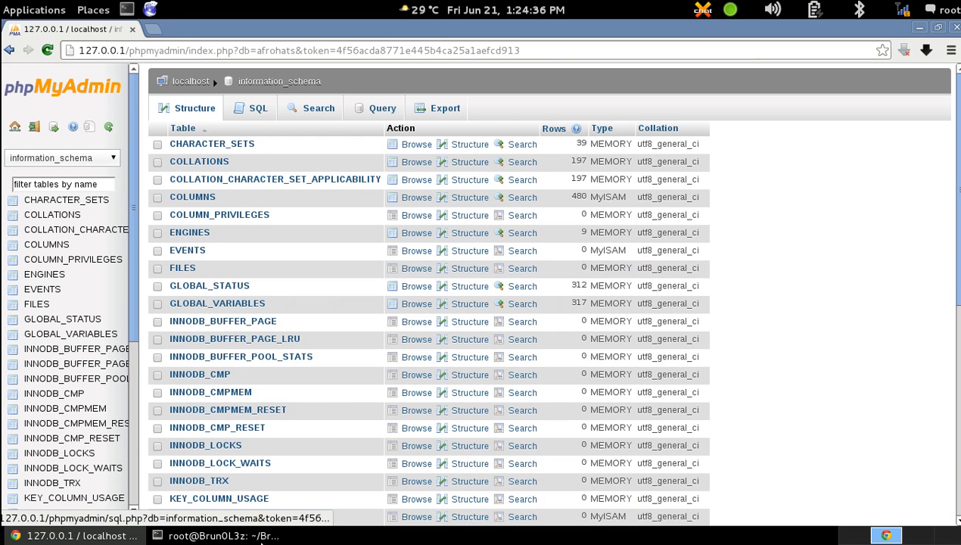
click(219, 535)
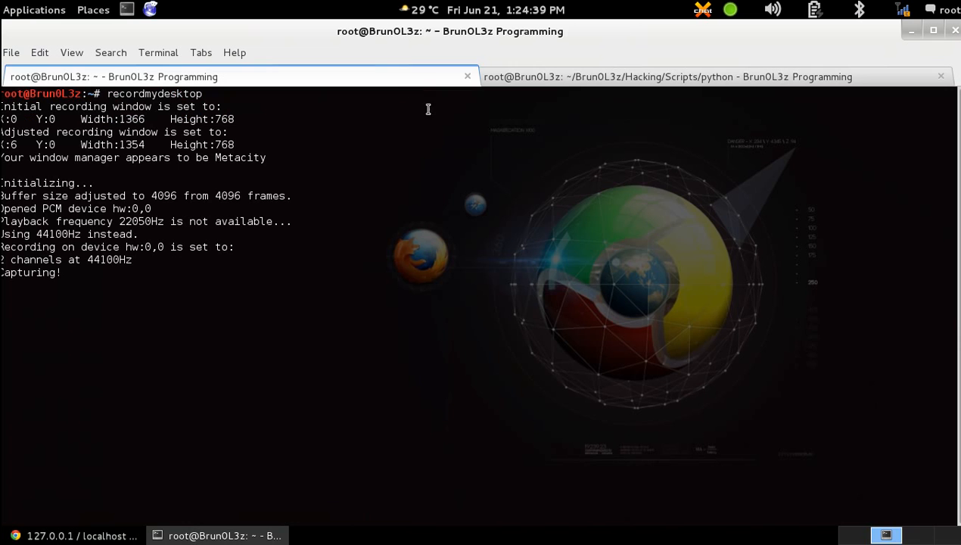
mouse_move(373, 261)
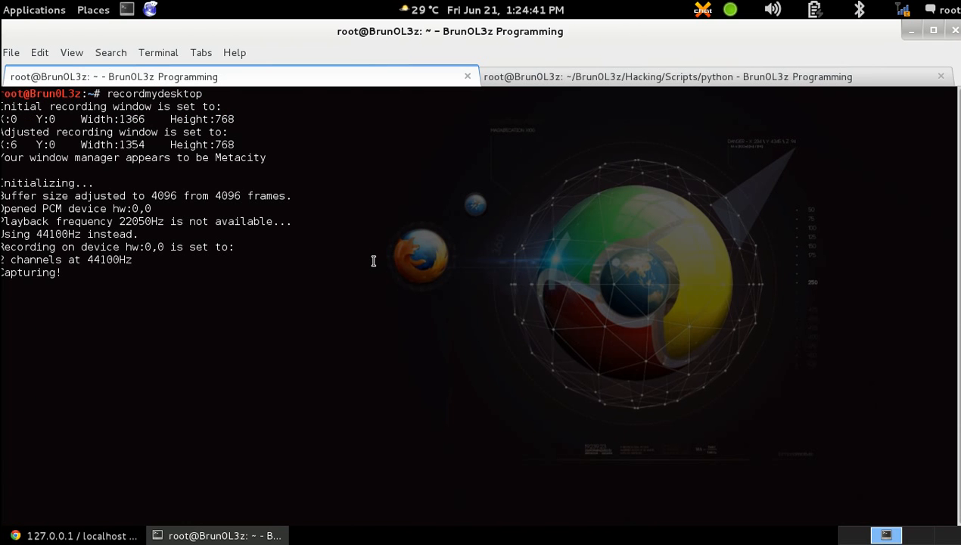